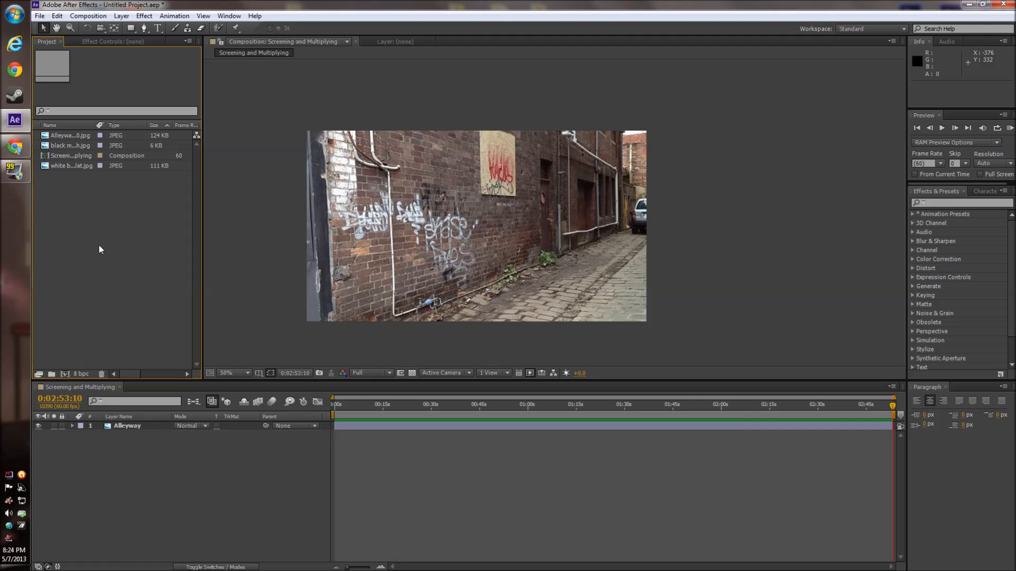
mouse_move(118, 261)
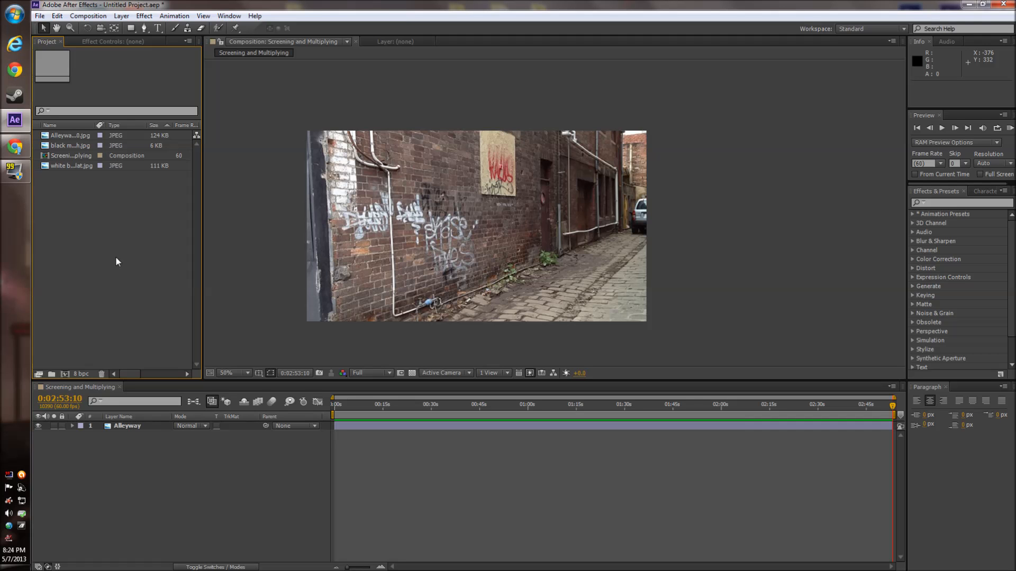
mouse_move(111, 268)
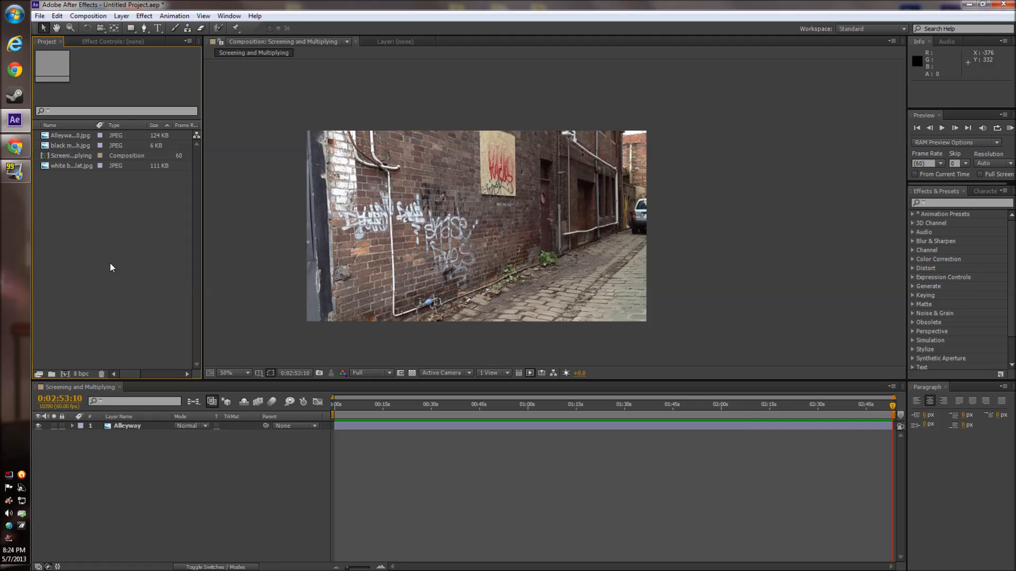
mouse_move(113, 263)
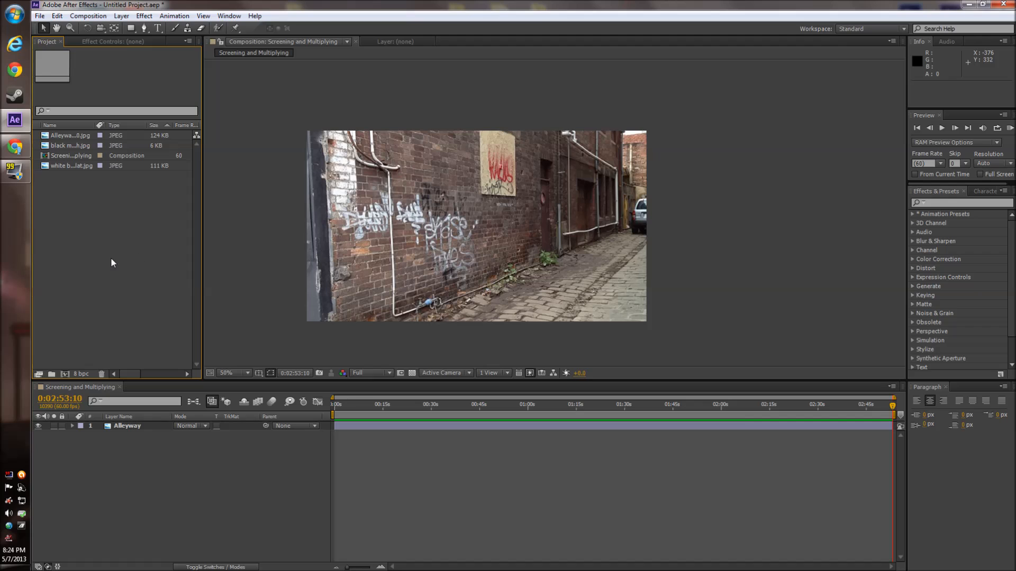
mouse_move(164, 247)
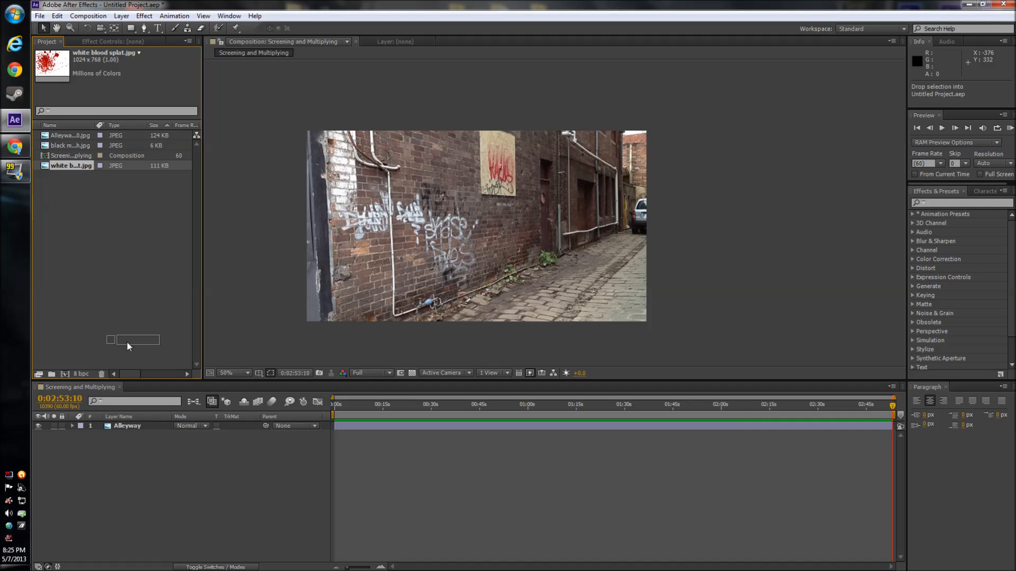
Add the blood splat image to the composition and scale it down onto the brick wall
drag(70, 165, 476, 227)
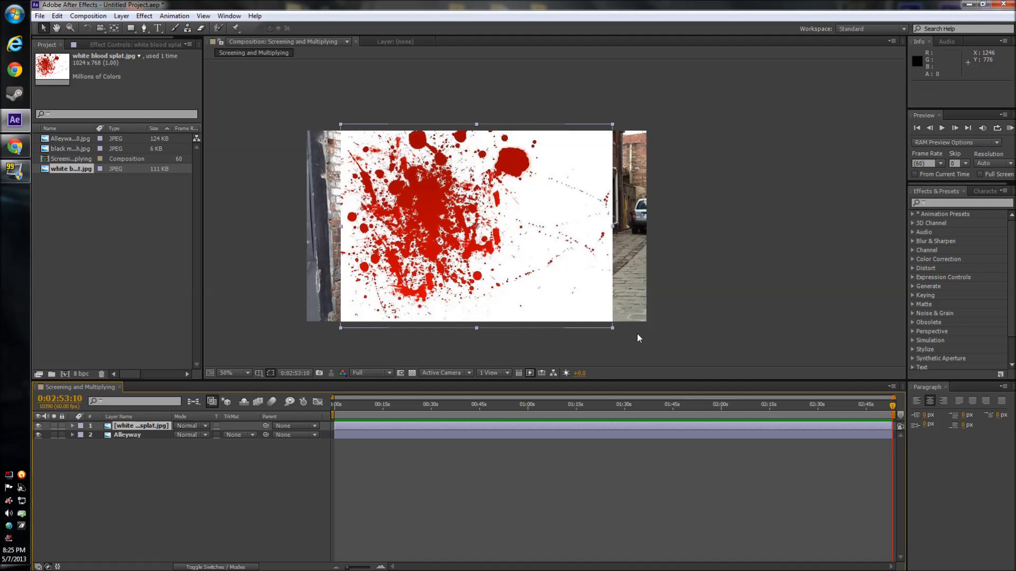
drag(612, 326, 562, 297)
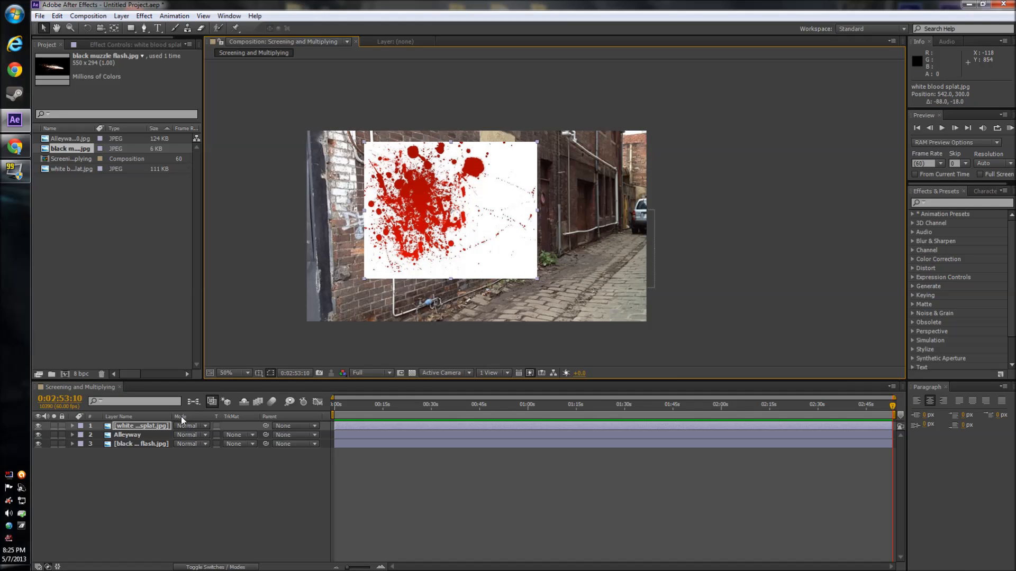
Blend the blood splat layer with Multiply and lower its Transform opacity to 45%
click(187, 425)
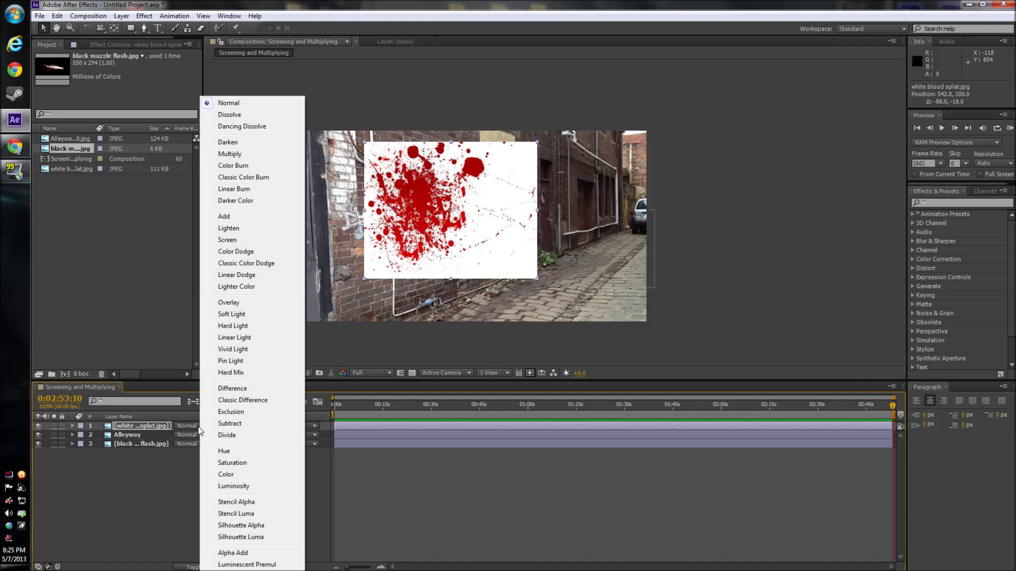
click(229, 154)
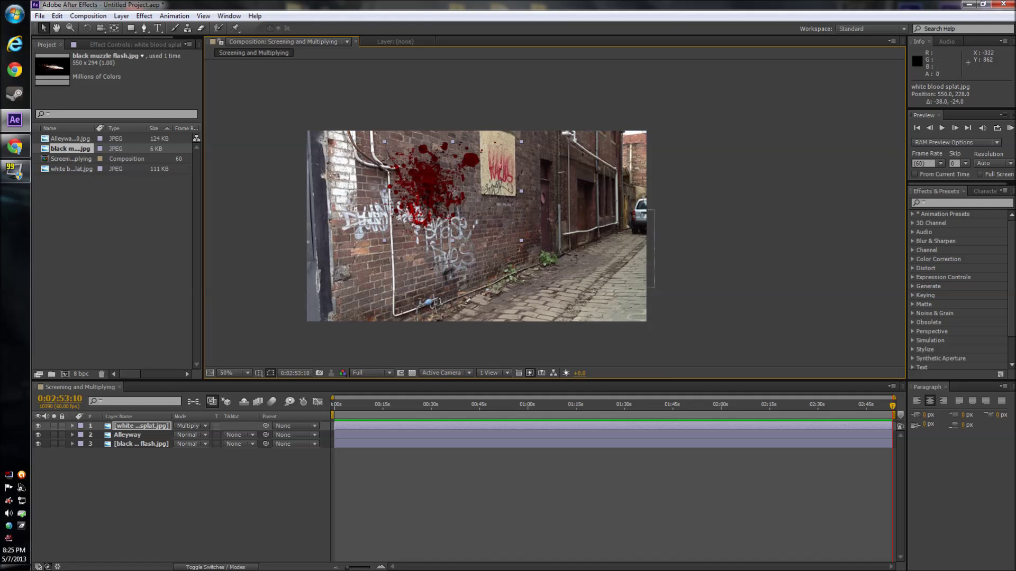
click(72, 425)
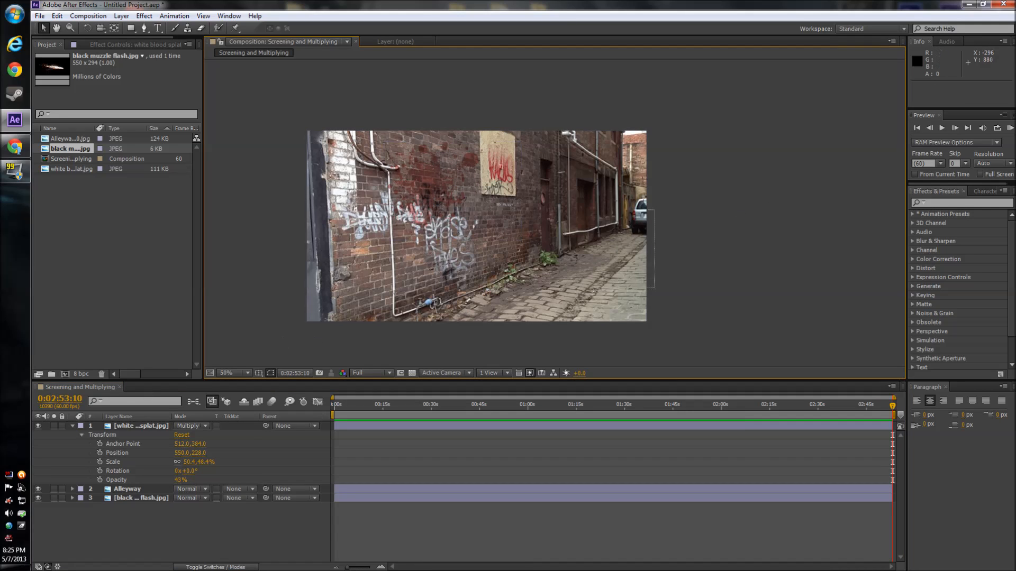
click(74, 426)
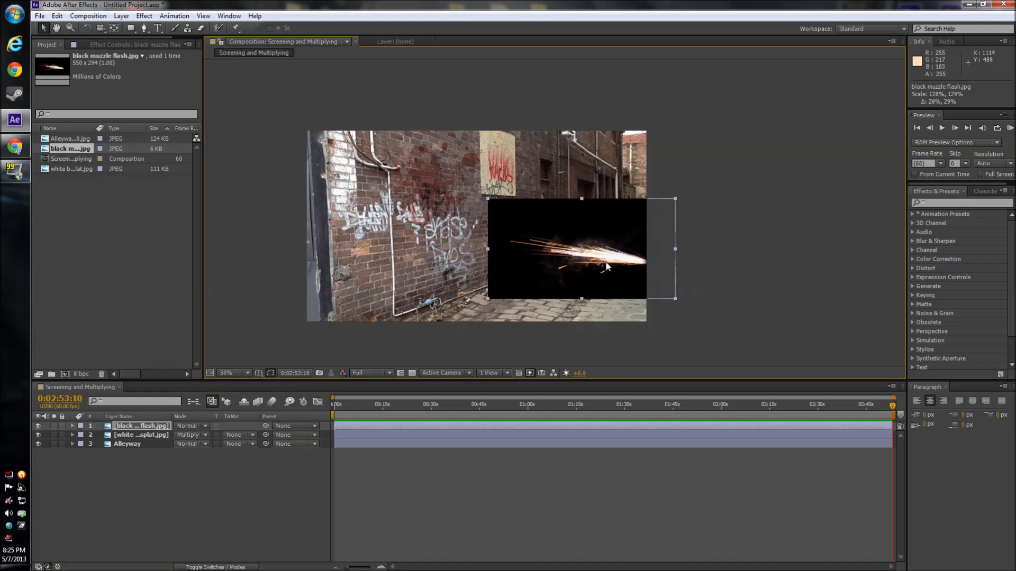
Nudge the muzzle flash up and switch its blending mode to Screen
drag(606, 269, 580, 230)
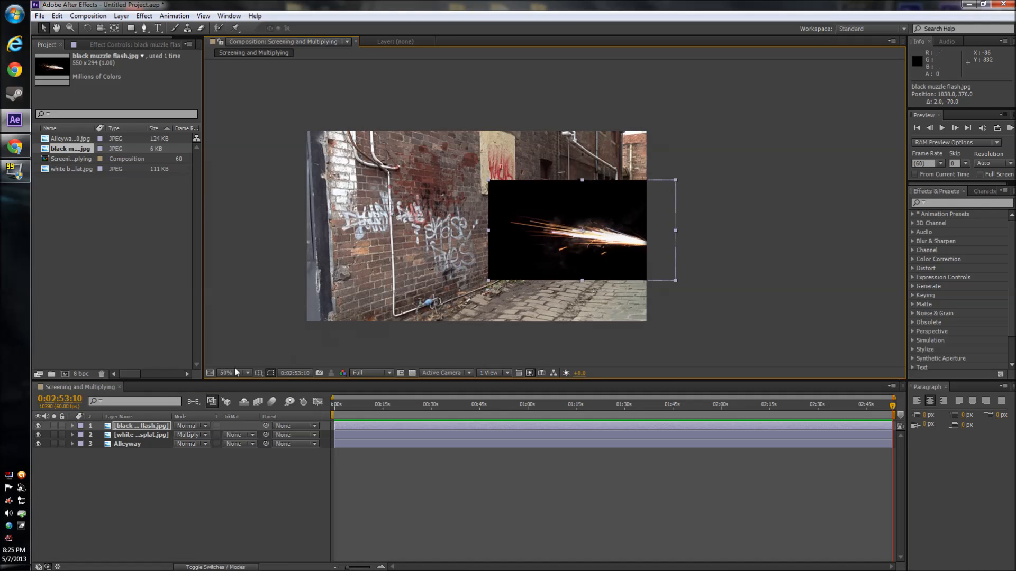
click(188, 426)
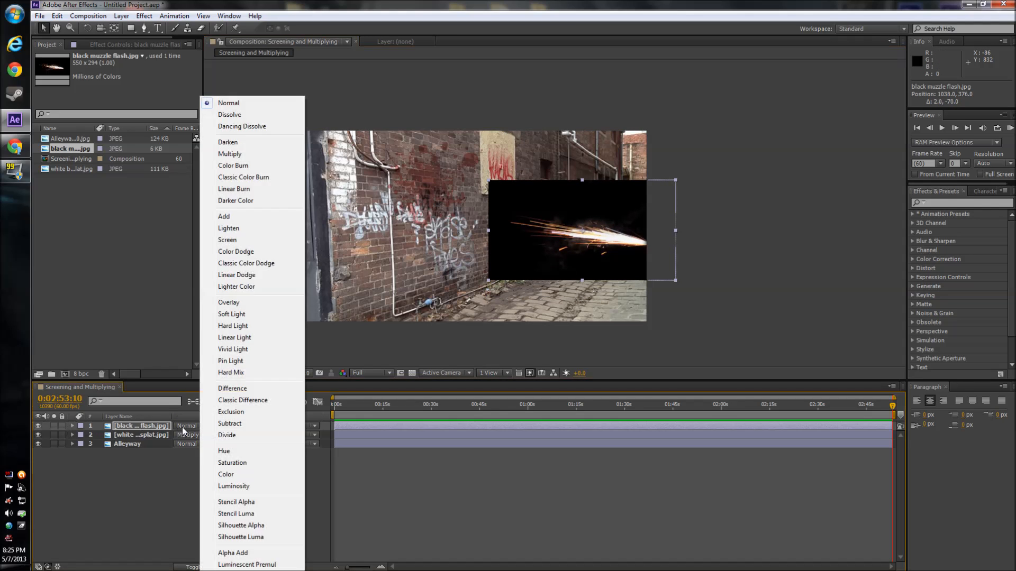
mouse_move(214, 349)
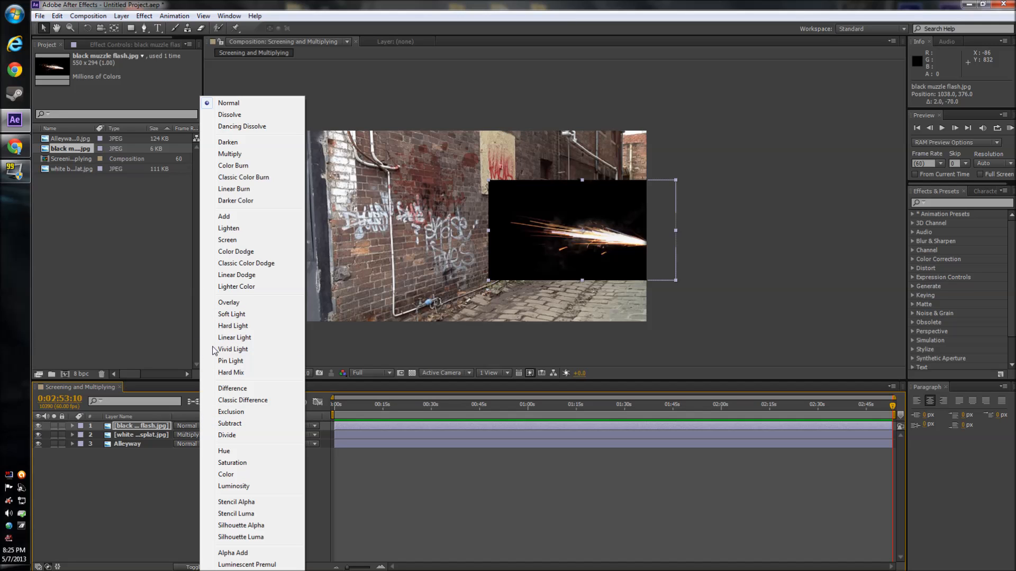
click(226, 240)
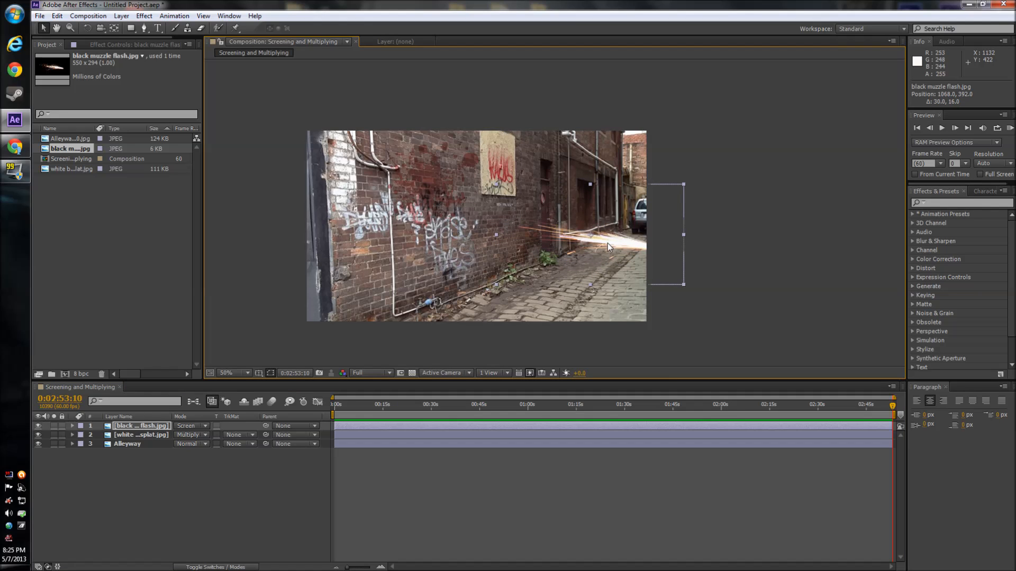
Drag the screened muzzle flash slightly higher along the alley's right edge
drag(608, 246, 622, 233)
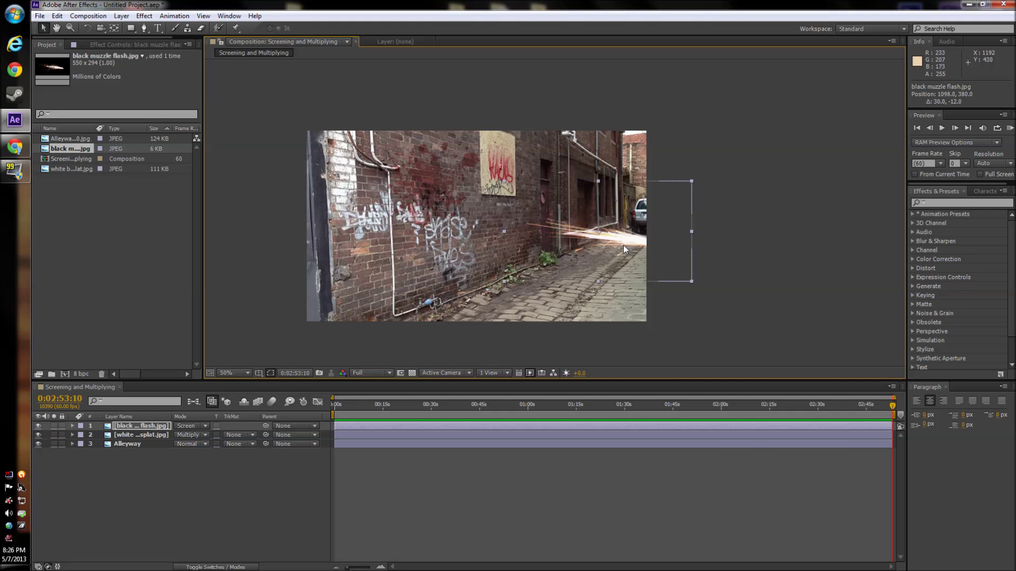
mouse_move(707, 251)
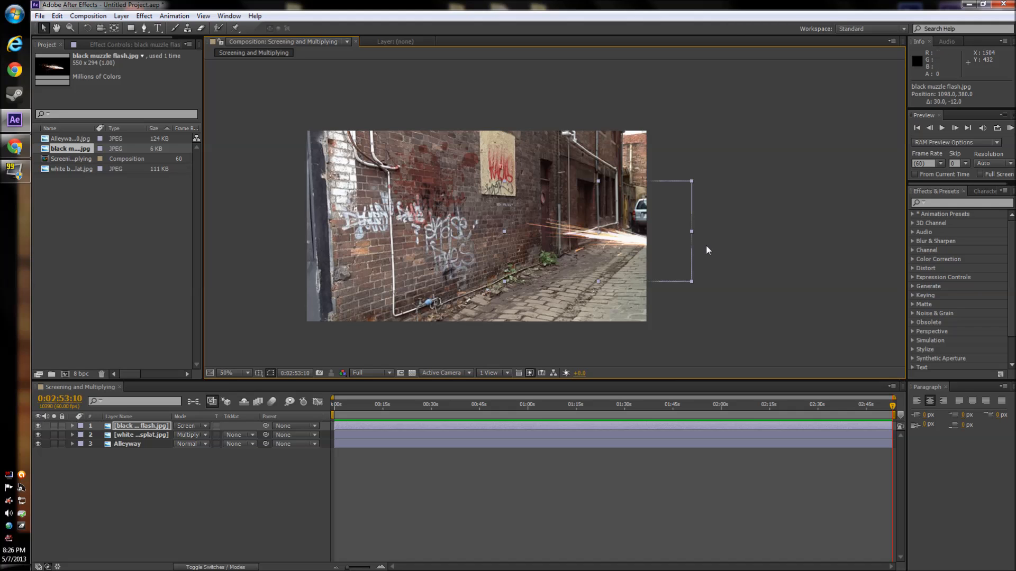
drag(689, 231, 678, 226)
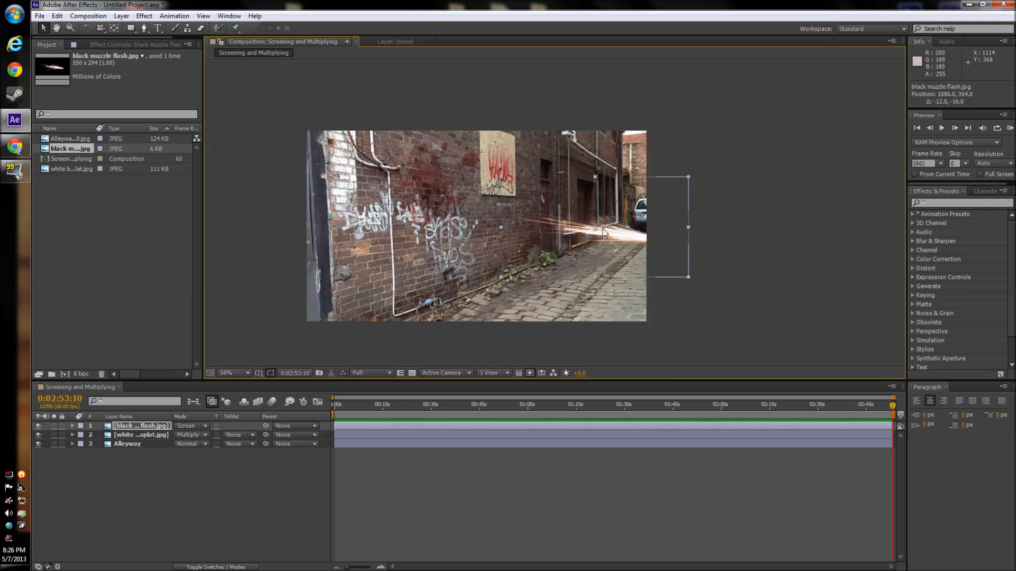
mouse_move(763, 231)
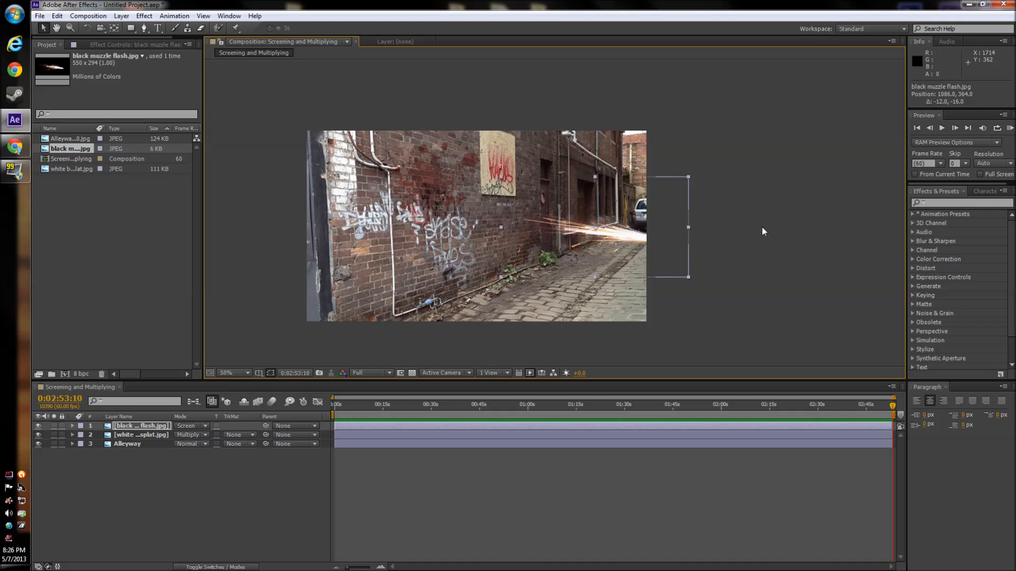